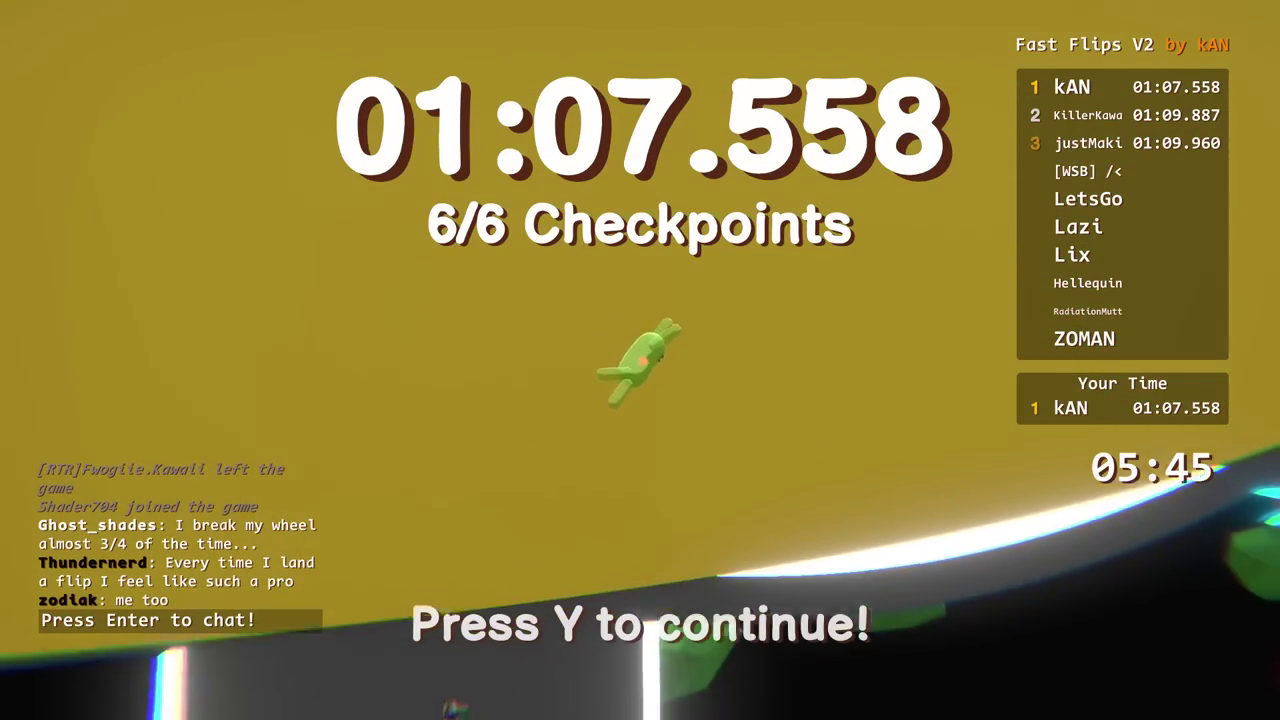
Leave the 01:07.558 first-place finish screen to start another Fast Flips V2 run.
key("y")
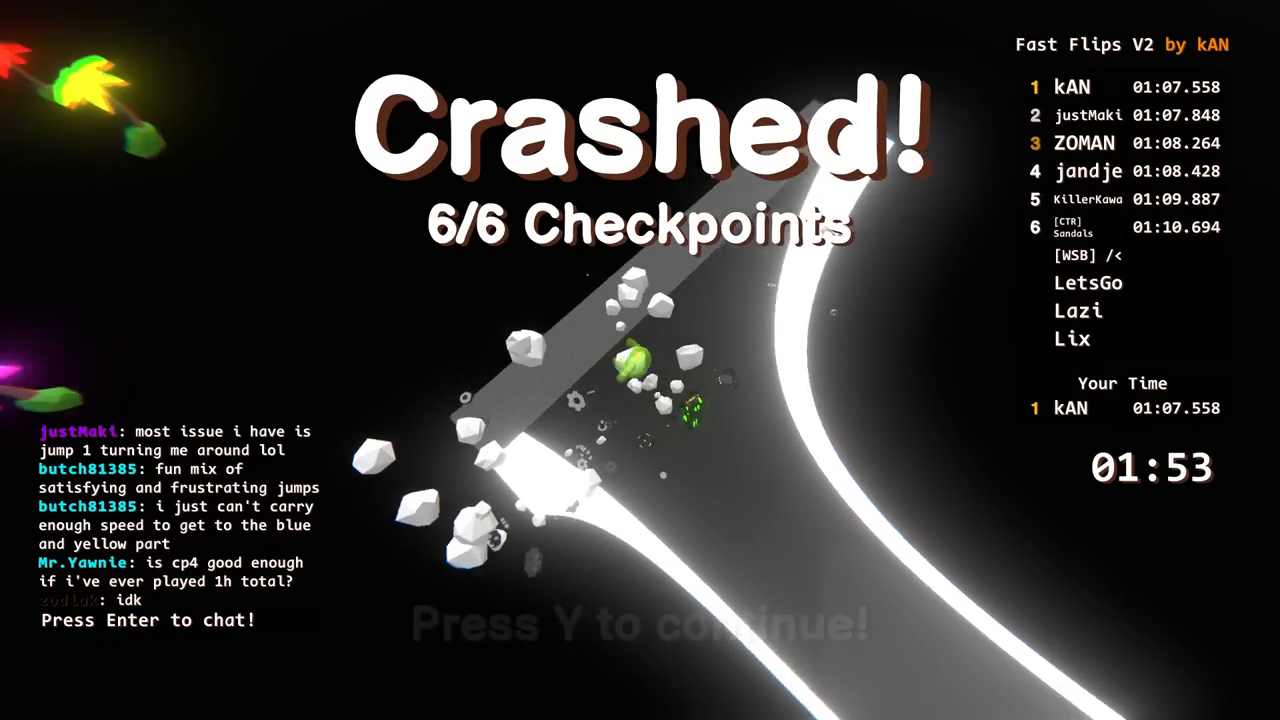
Respawn after the crash, finish the lap in 01:08.090, and continue past the finish screen.
key("y")
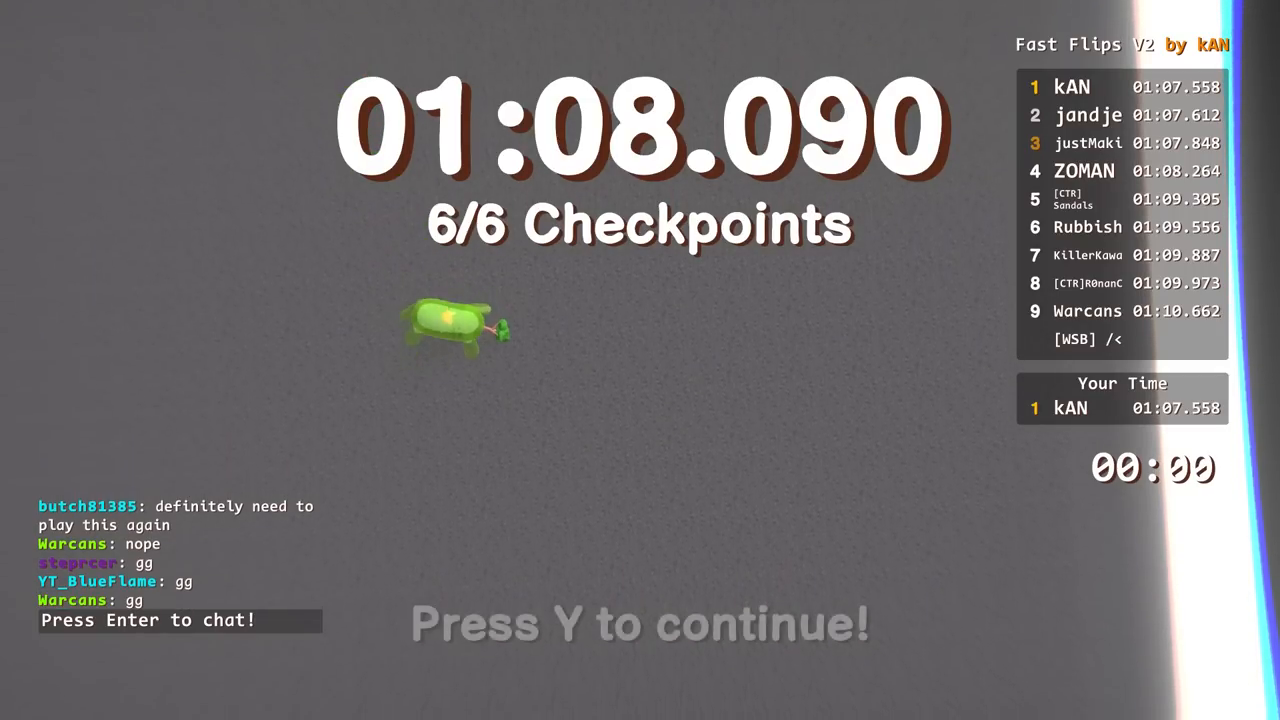
key("y")
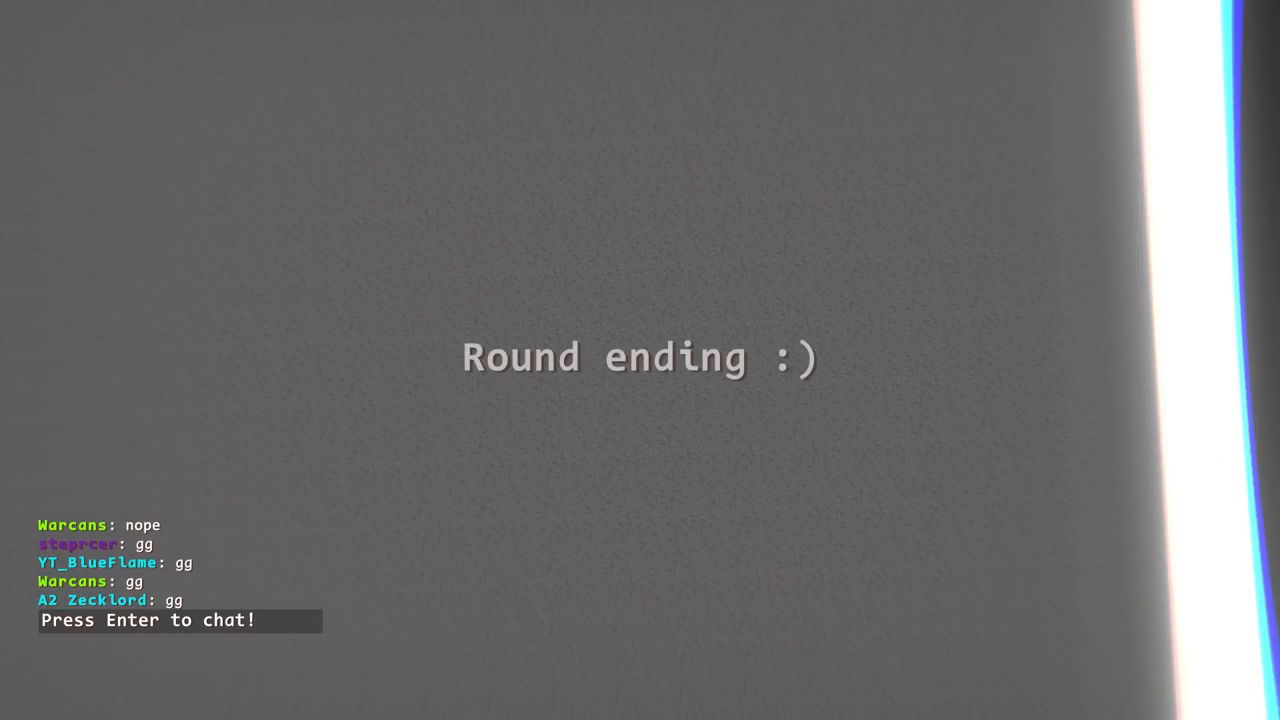